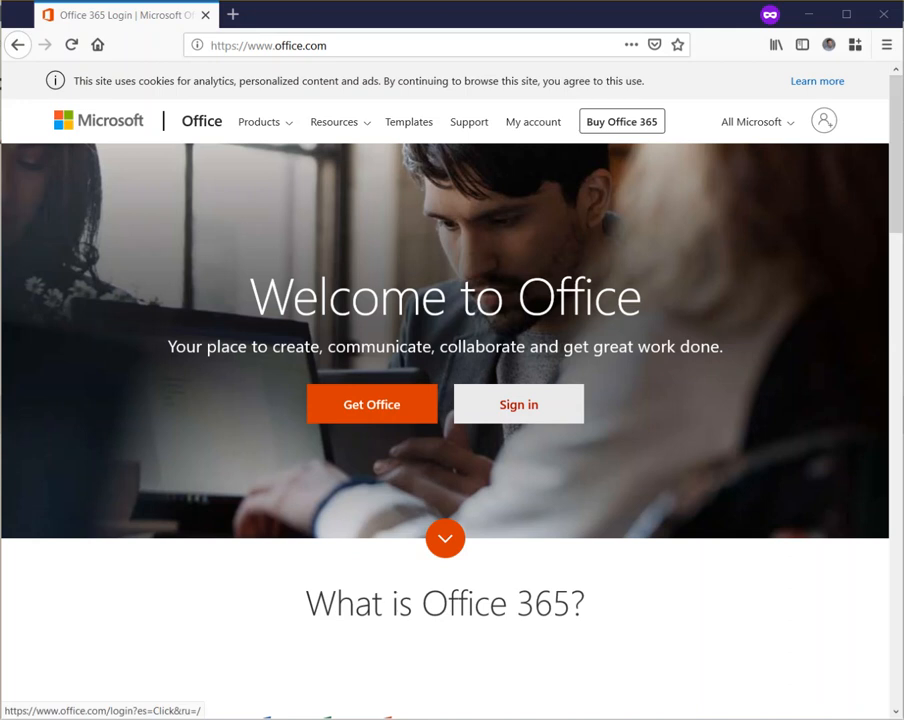
- Go from the Office.com home page to the Microsoft sign-in form
click(518, 404)
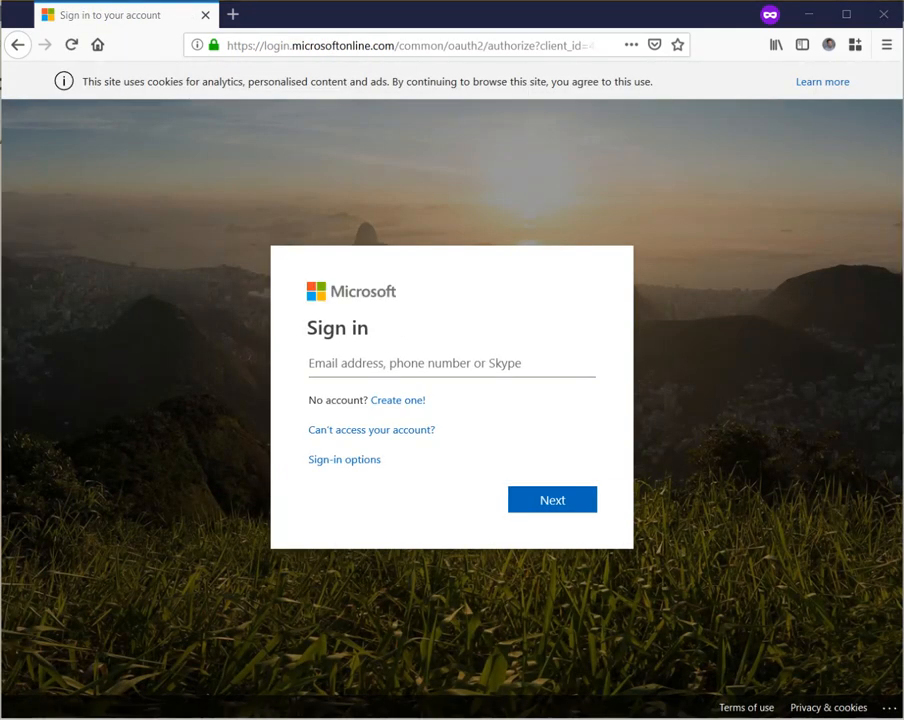
click(451, 363)
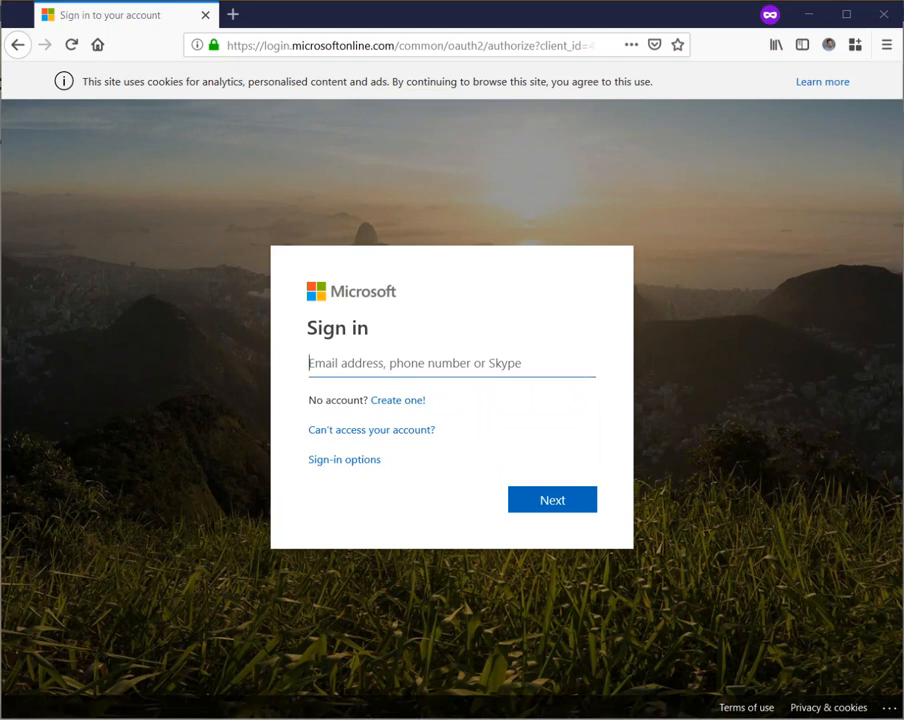
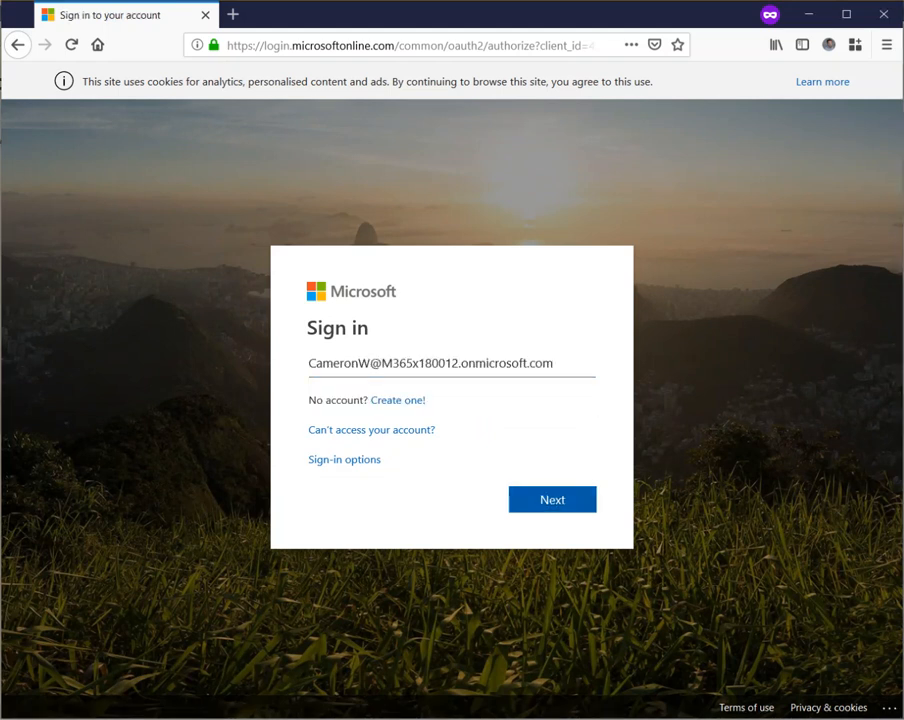
click(552, 499)
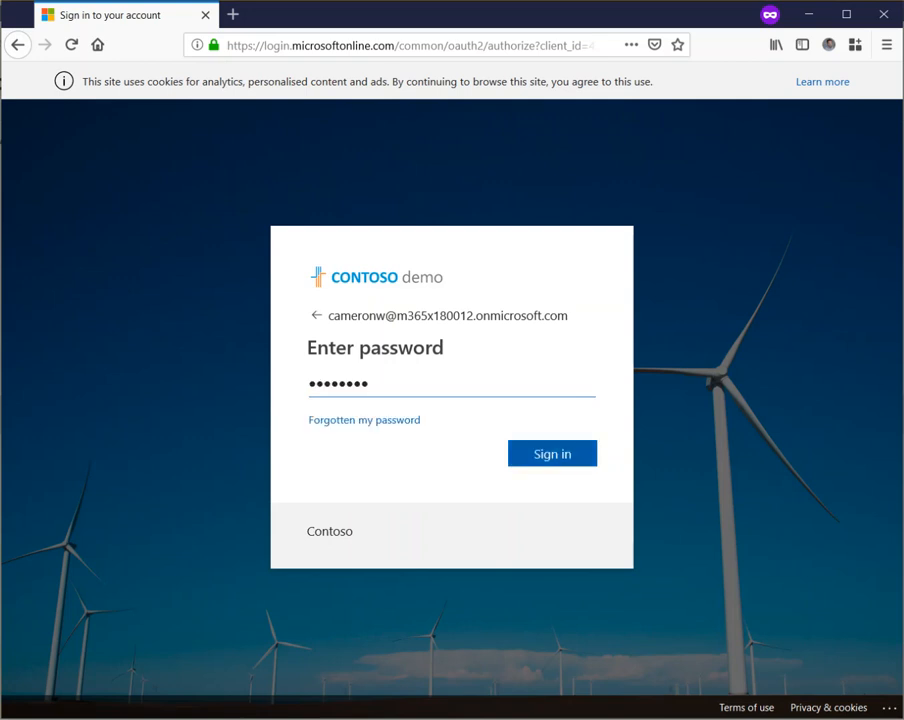
click(551, 453)
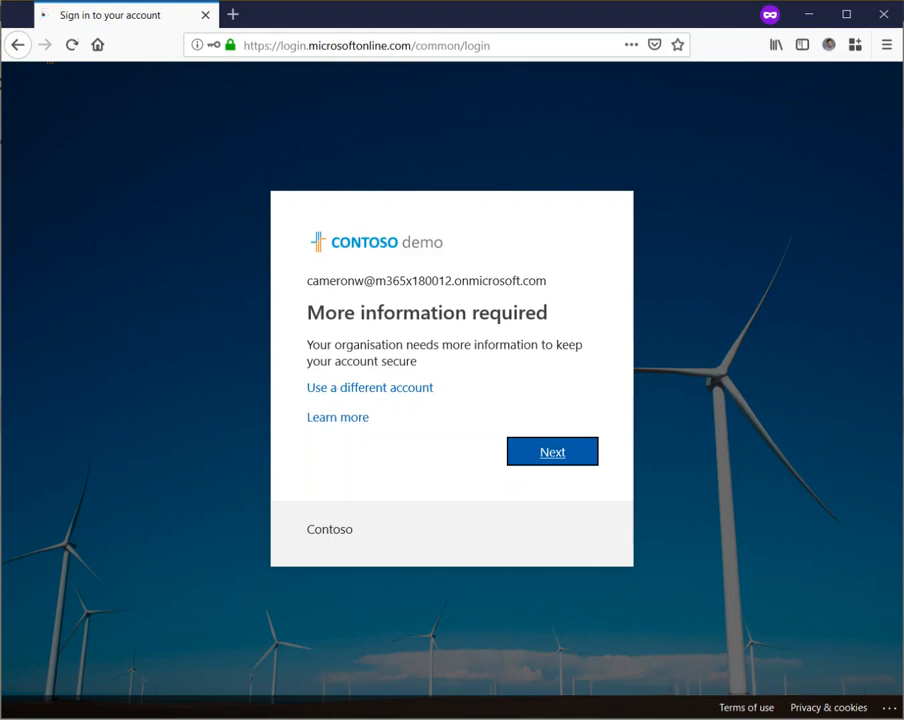
- Begin security info setup and choose United Kingdom (+44) as the phone country
click(552, 451)
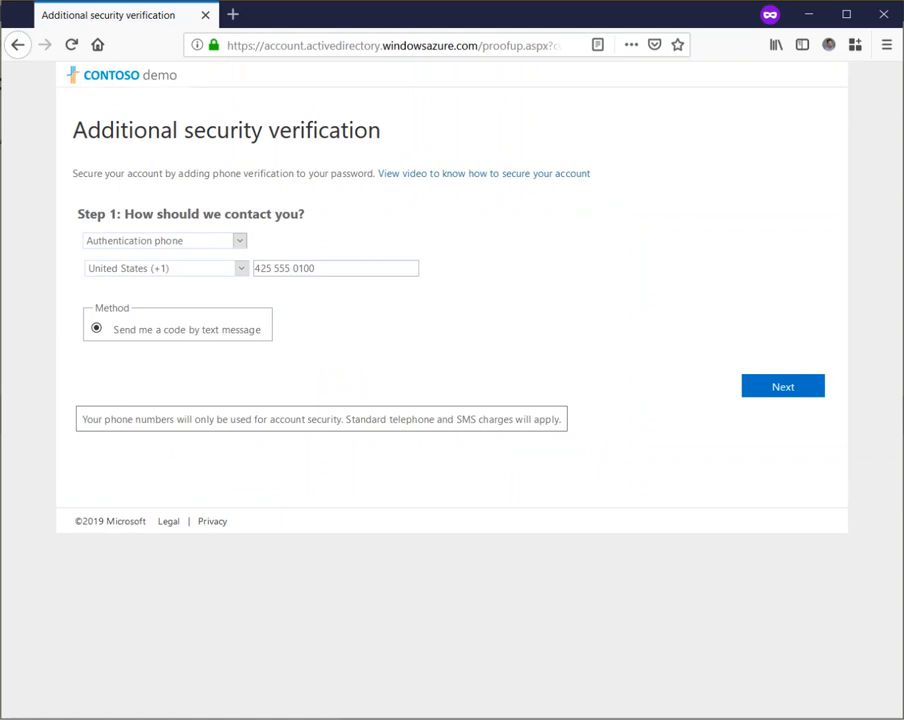
click(165, 268)
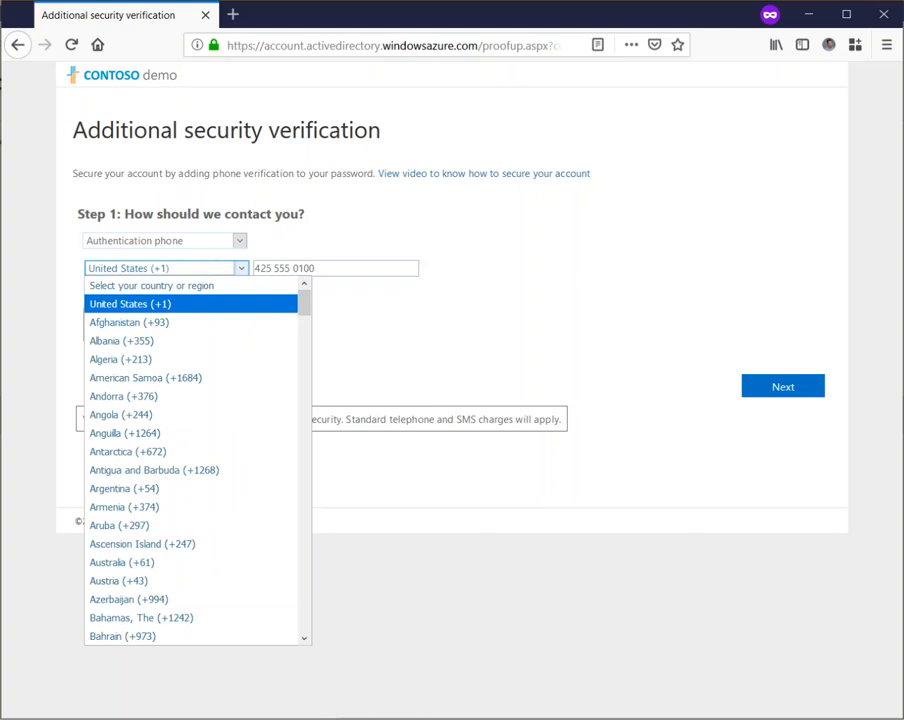
scroll(down, 3)
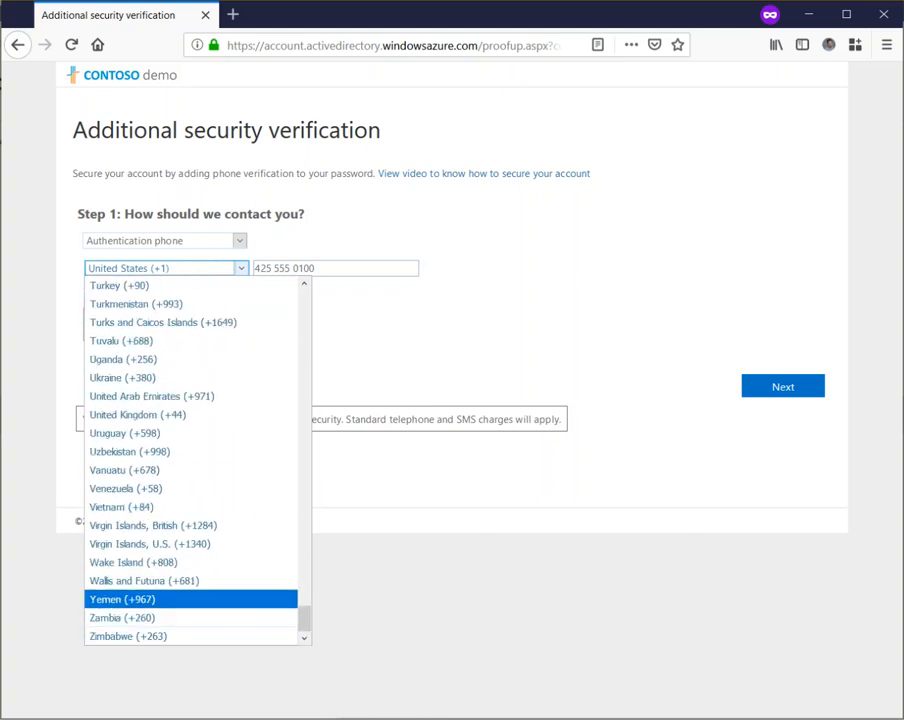
click(137, 414)
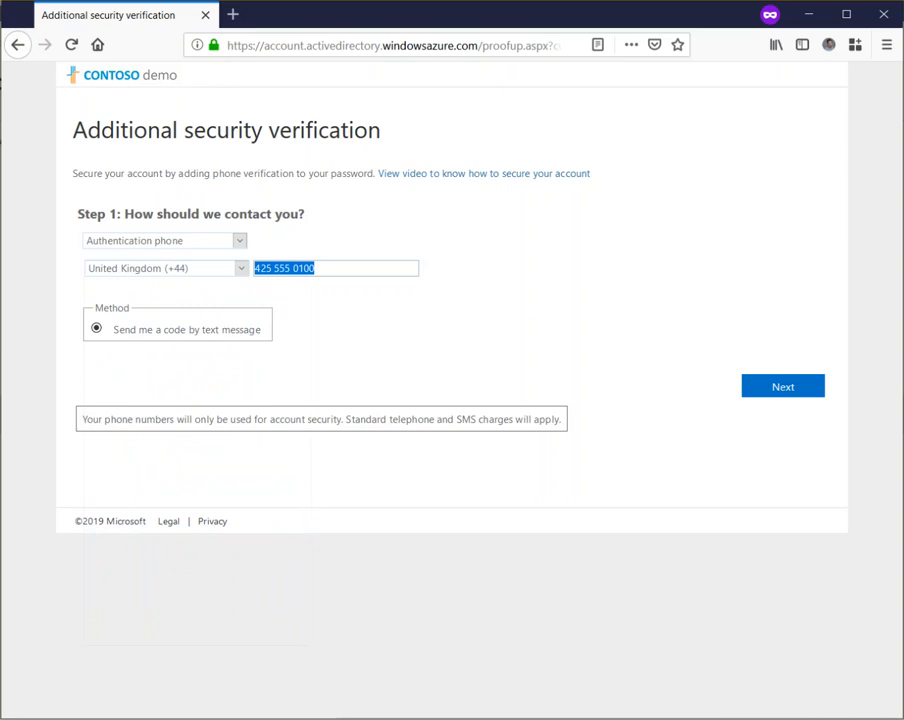
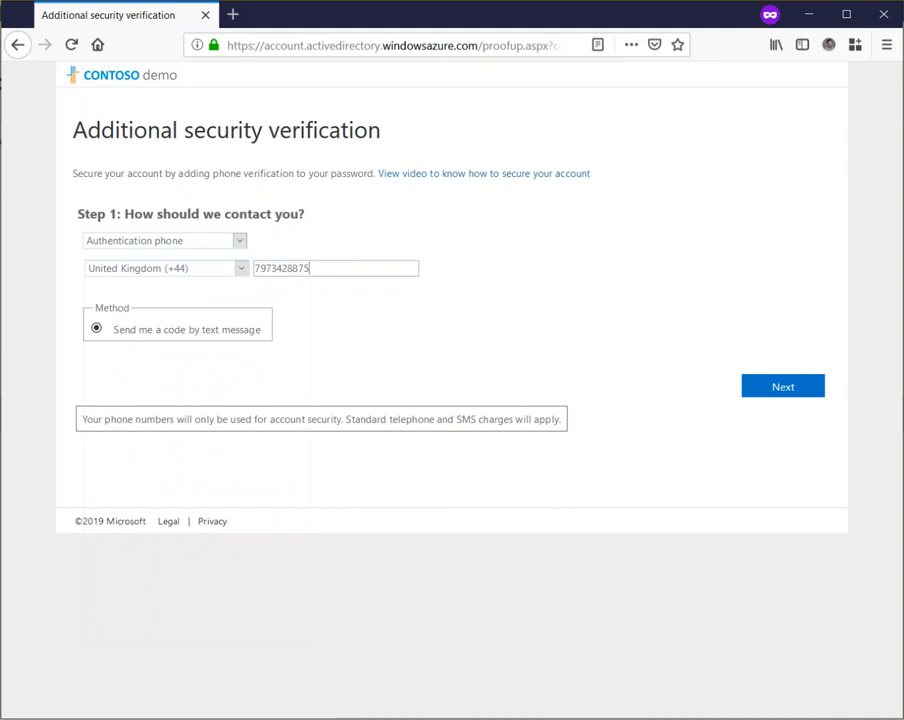
click(782, 386)
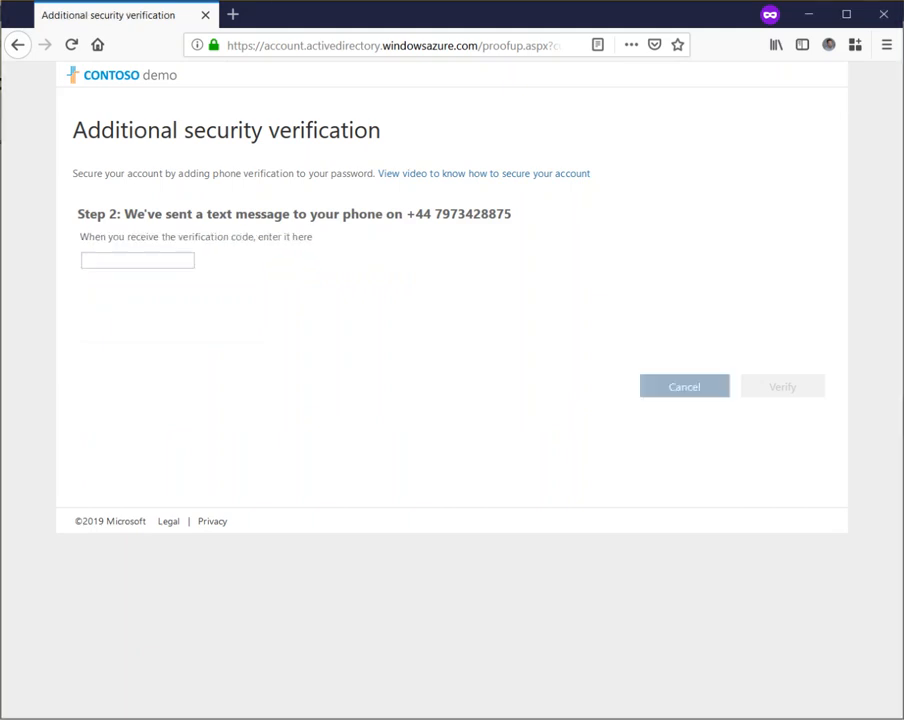
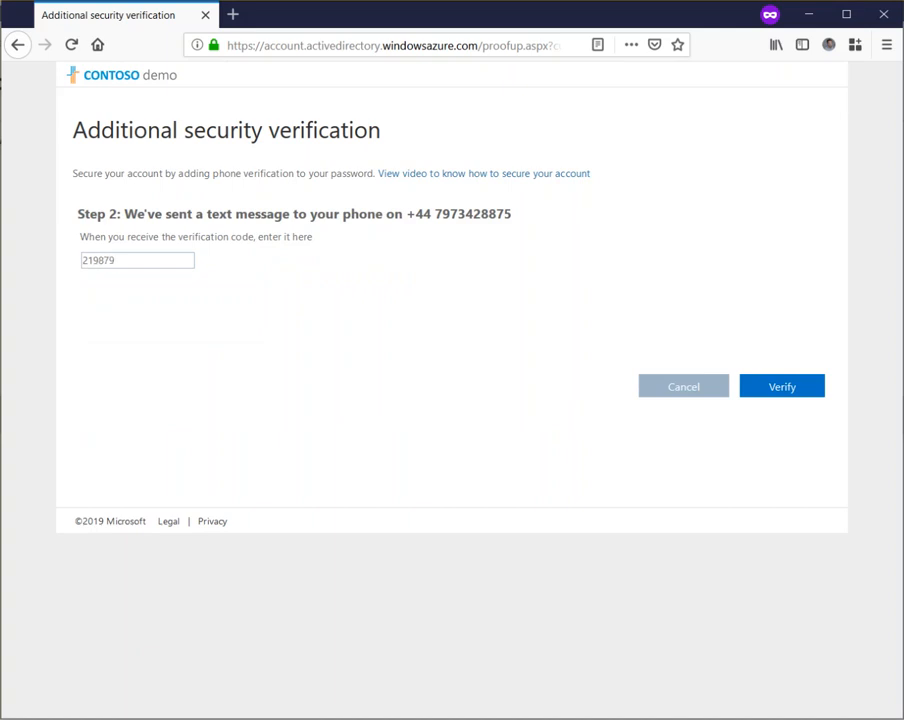
click(781, 386)
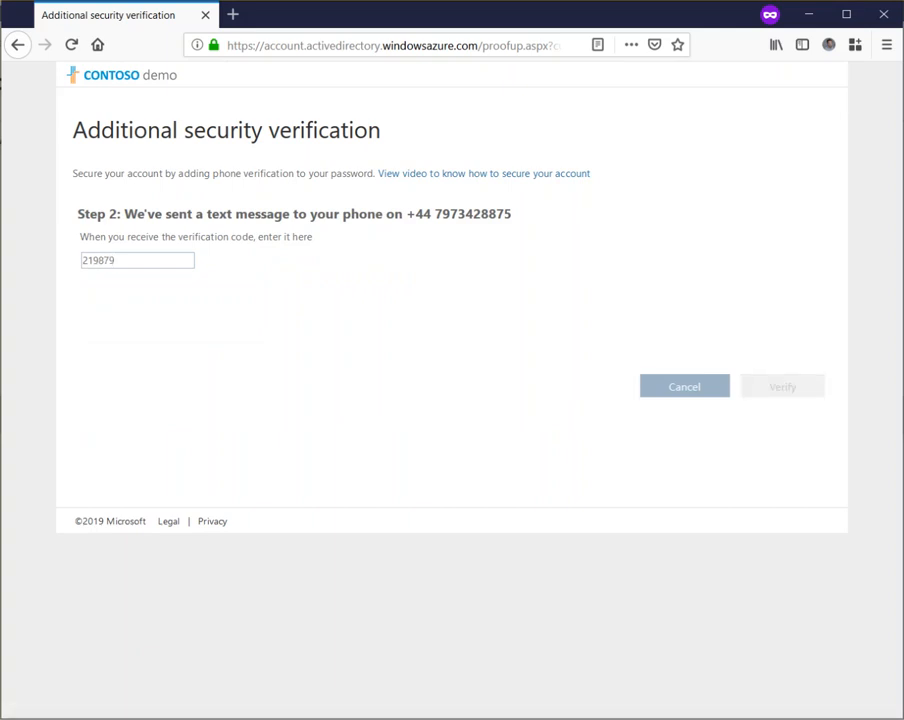
click(782, 386)
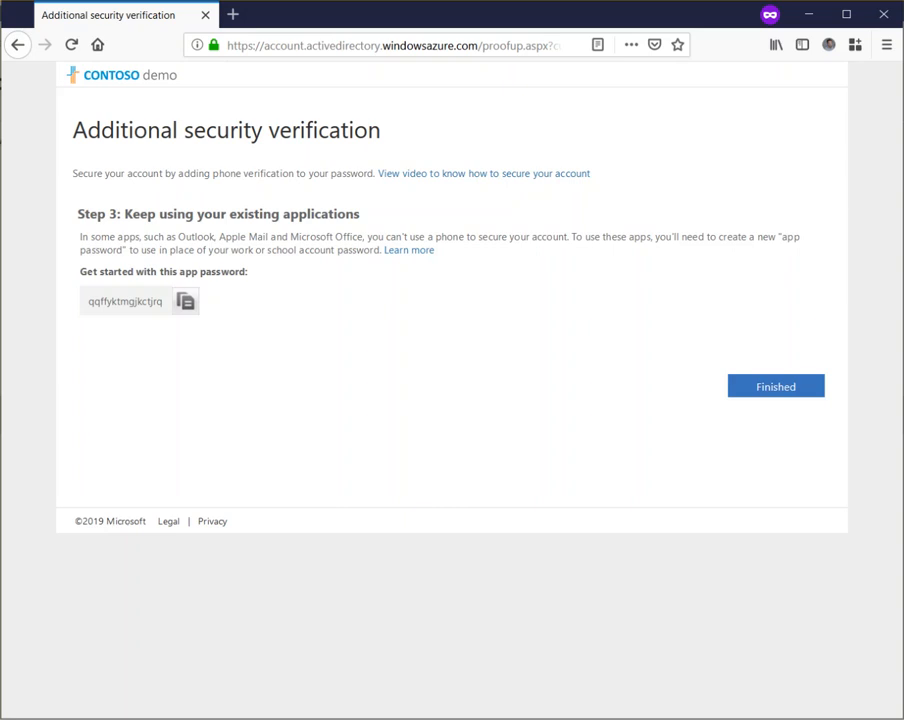
mouse_move(775, 386)
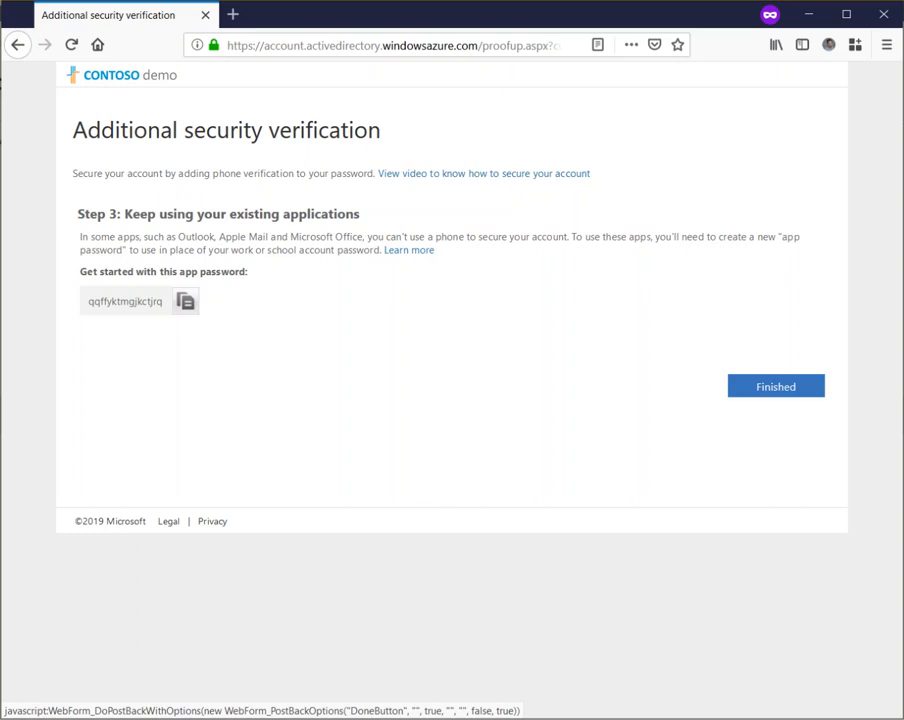
- Finish the app password step to complete security verification setup
click(775, 386)
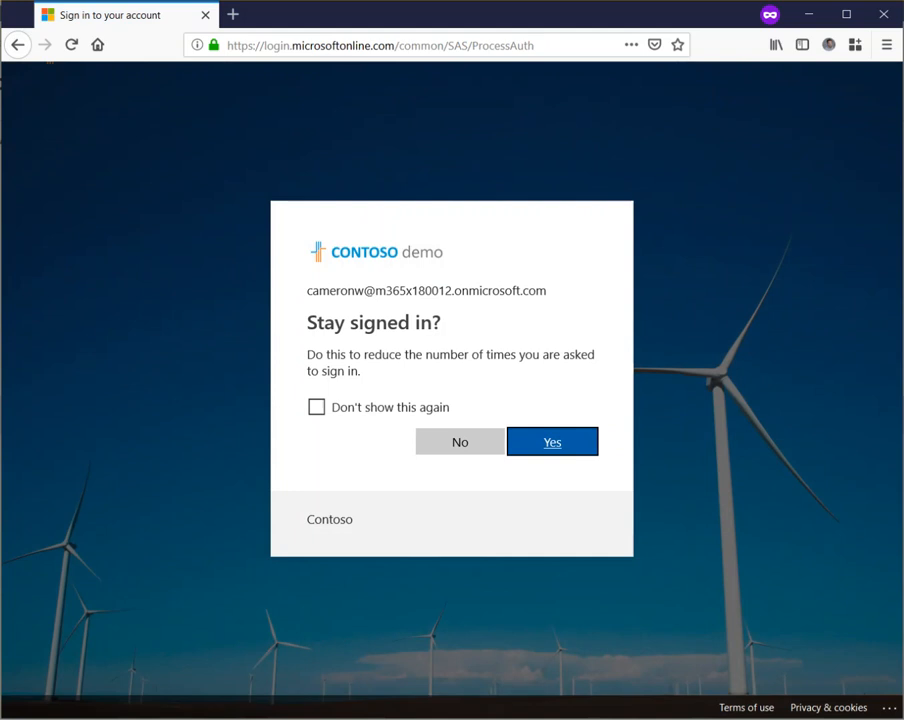